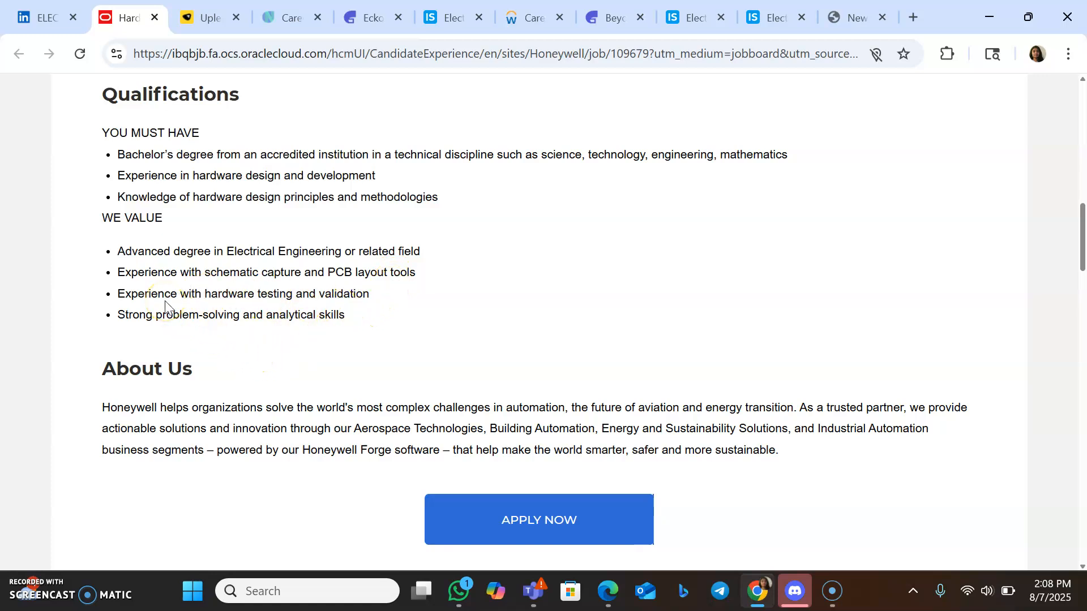
# Switch from the Honeywell posting to the Uplers/Cutshort Eckovation listing
pyautogui.click(365, 17)
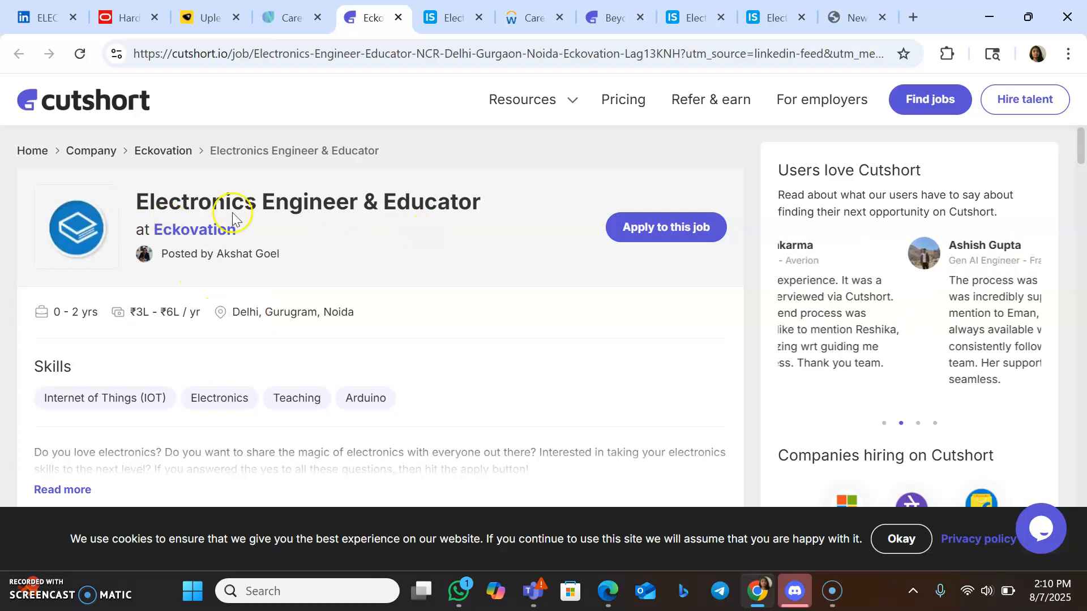
# Switch to the Renault Workday Power Electronics Engineer posting for Chennai
pyautogui.click(528, 17)
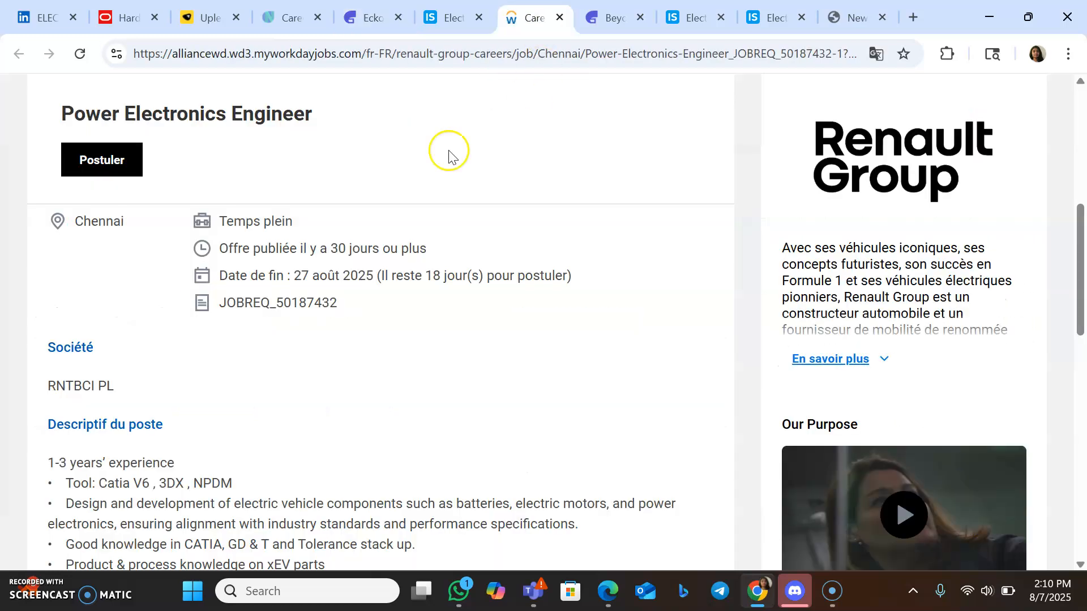
pyautogui.scroll(-3)
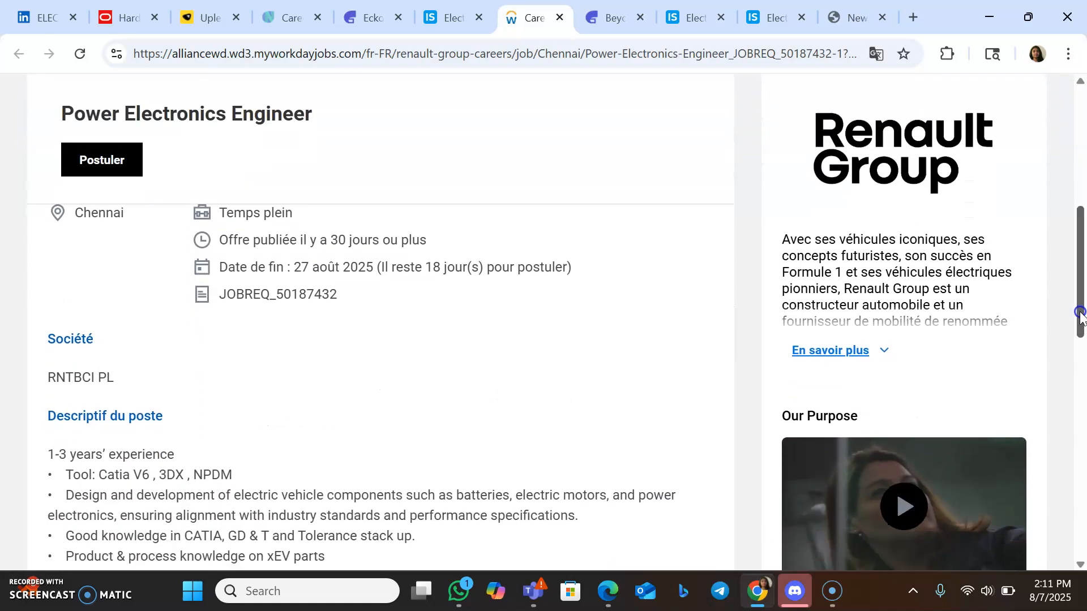